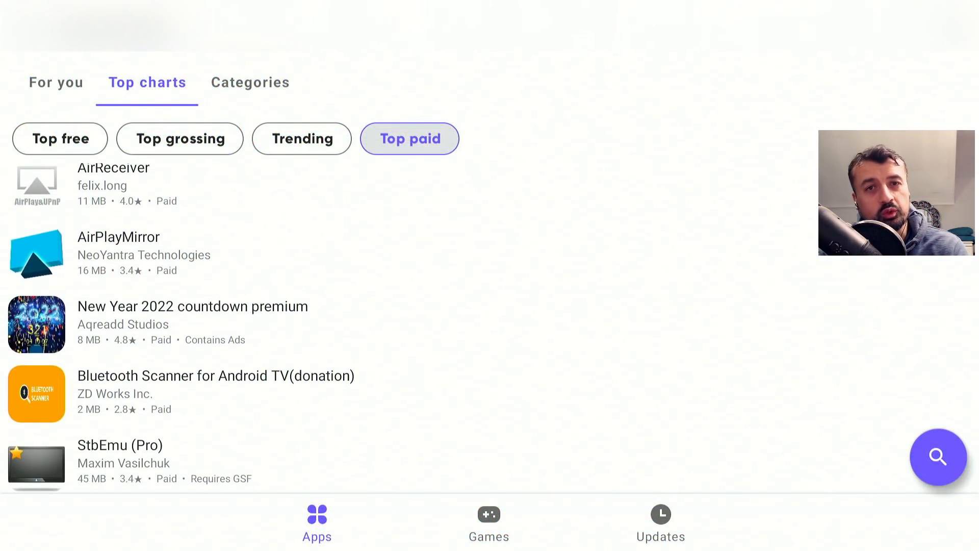
Scroll through Fire TV Settings and select My Fire TV
scroll(down, 3)
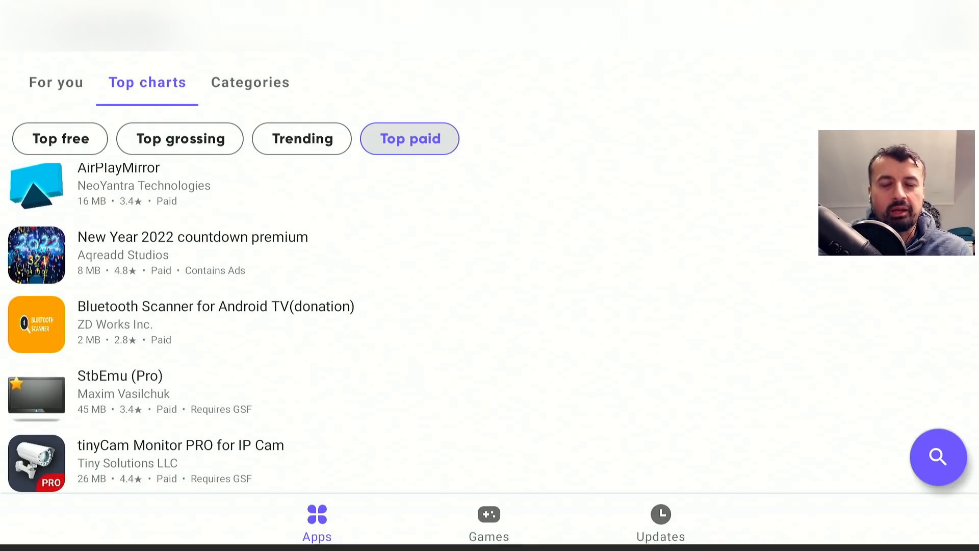
scroll(down, 3)
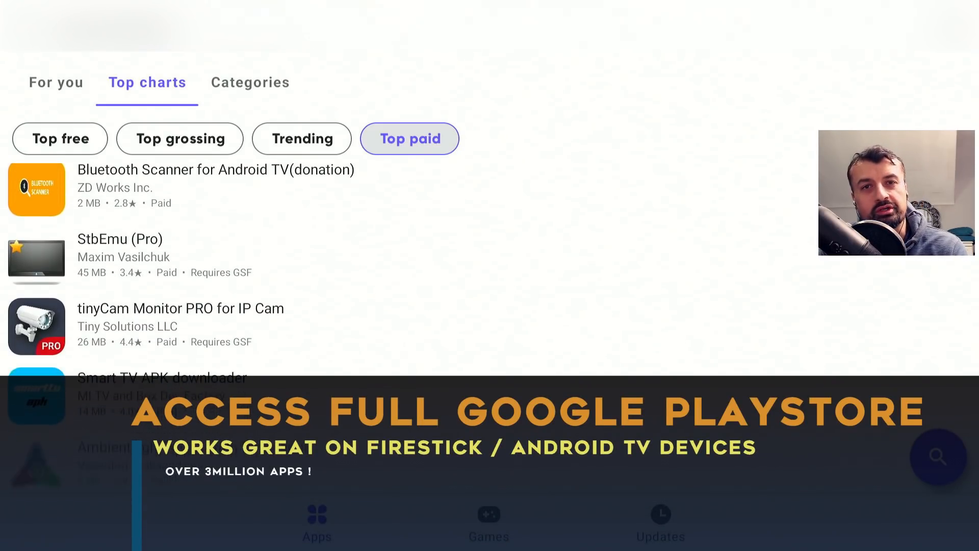
scroll(down, 3)
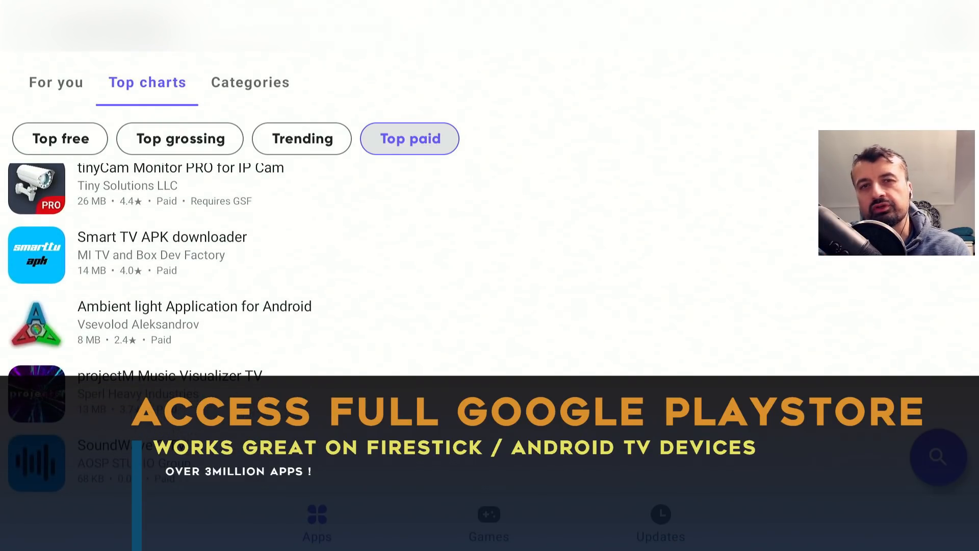
scroll(down, 3)
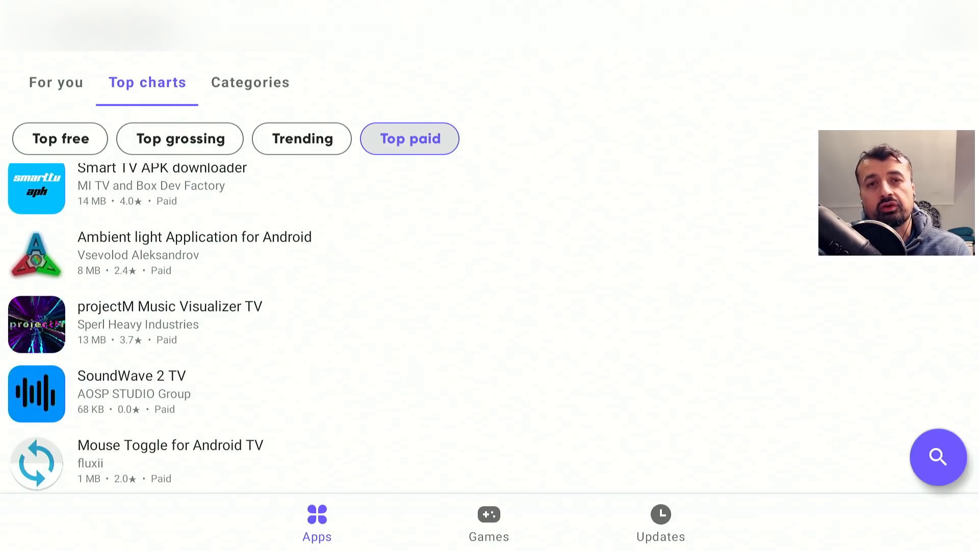
scroll(down, 3)
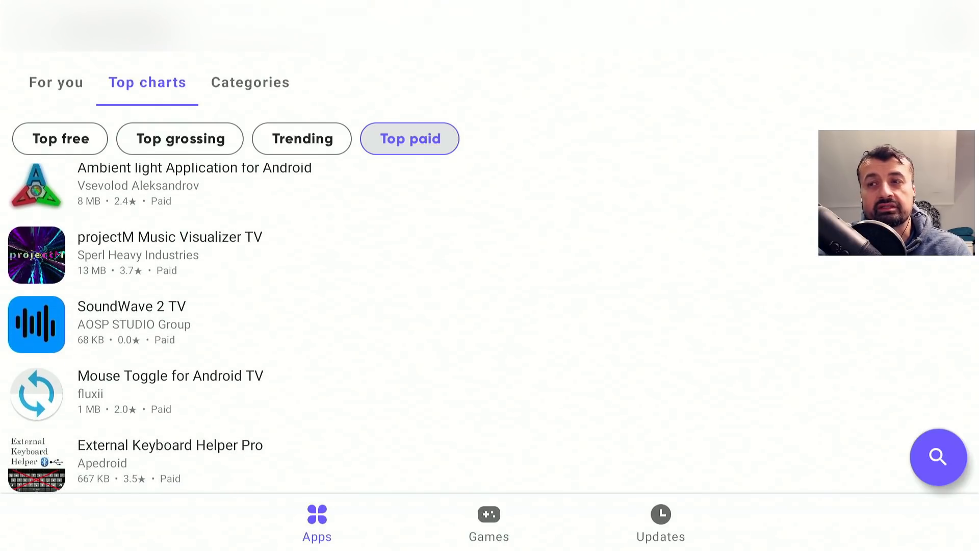
scroll(down, 3)
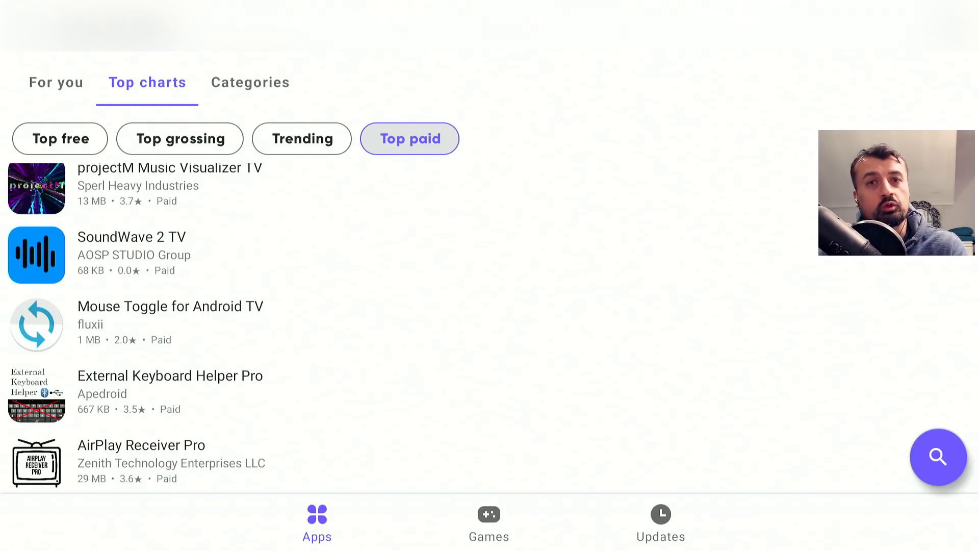
scroll(down, 3)
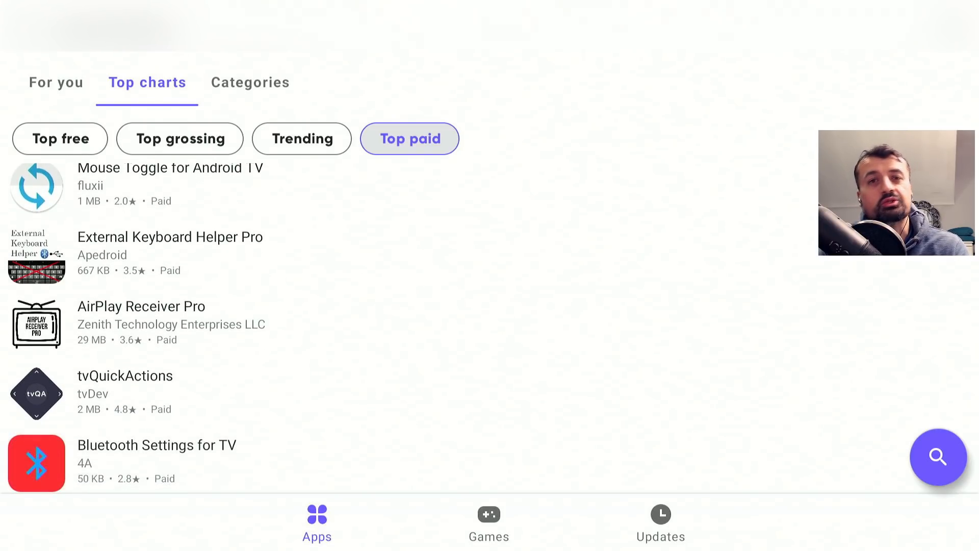
scroll(down, 3)
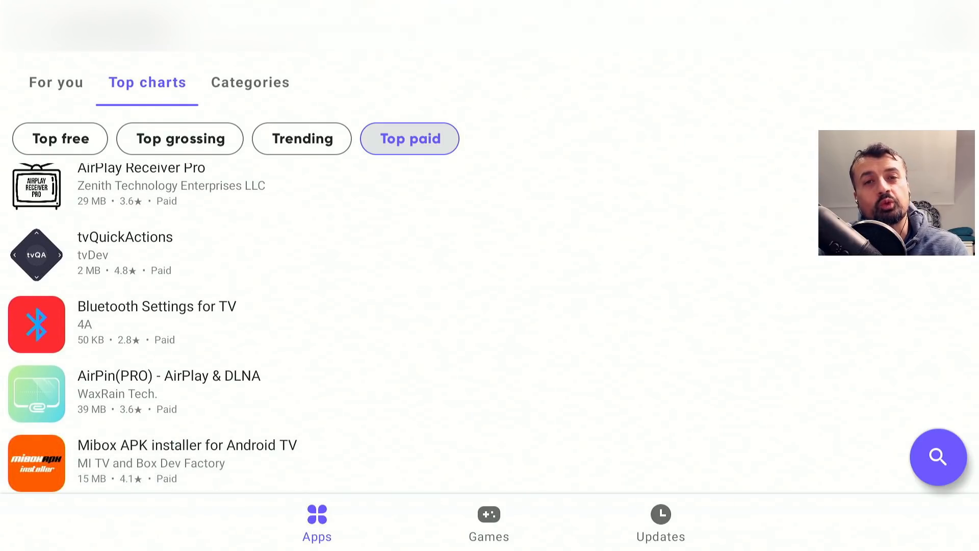
scroll(down, 3)
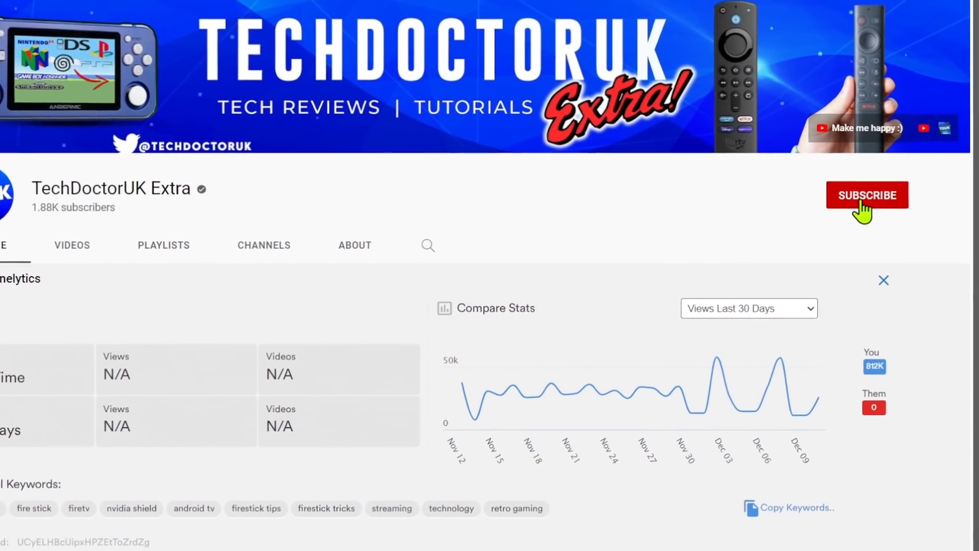
click(865, 194)
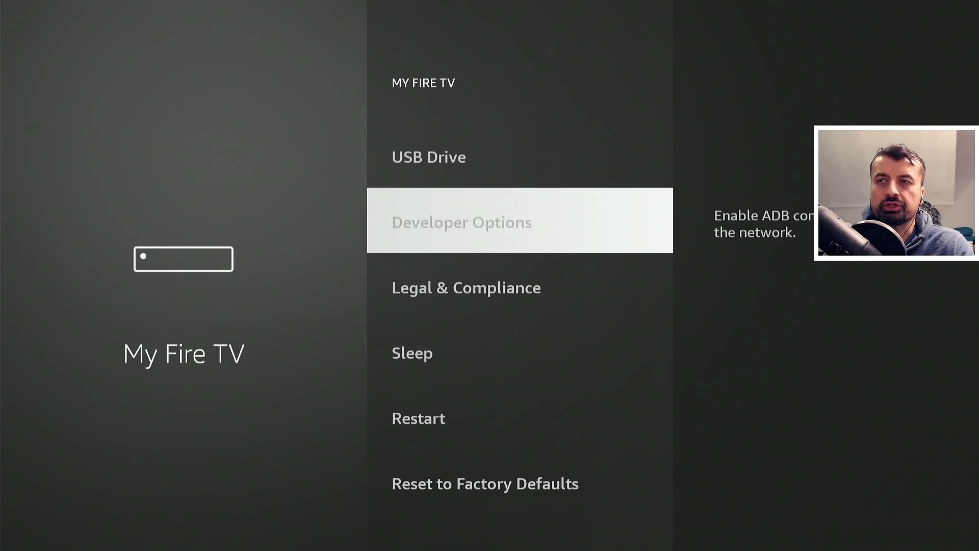
Go into Developer Options and then Install unknown apps
click(461, 221)
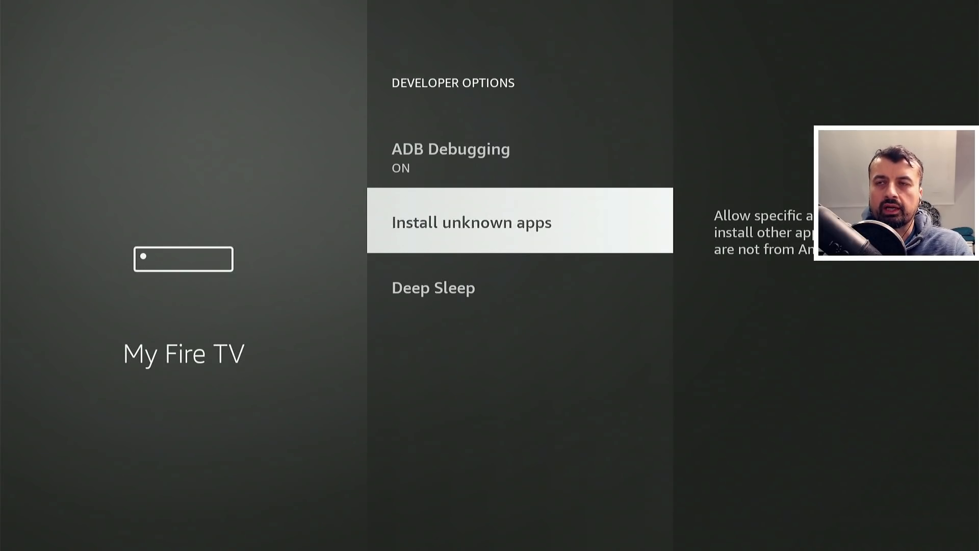
click(471, 221)
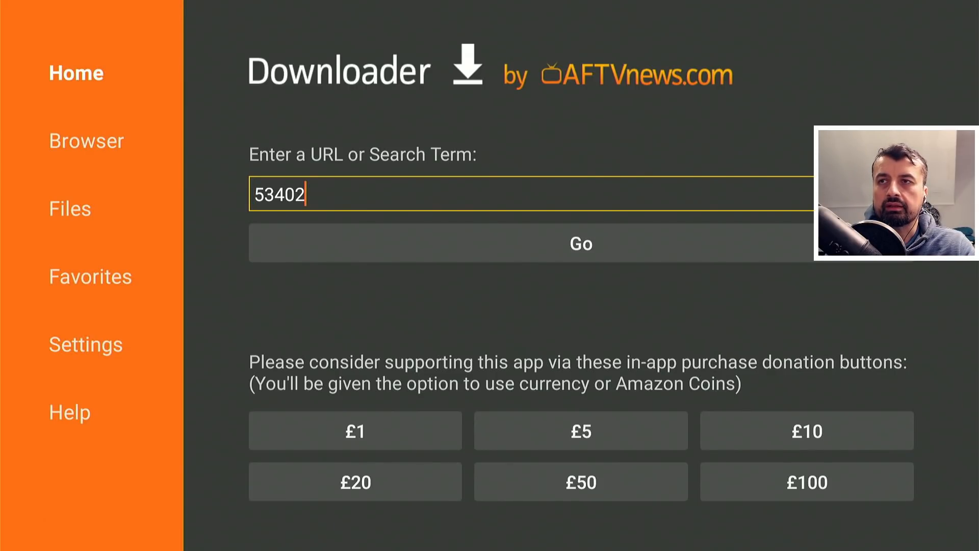
Load the techdoctoruk.com site from the entered code 53402 with Go
click(579, 243)
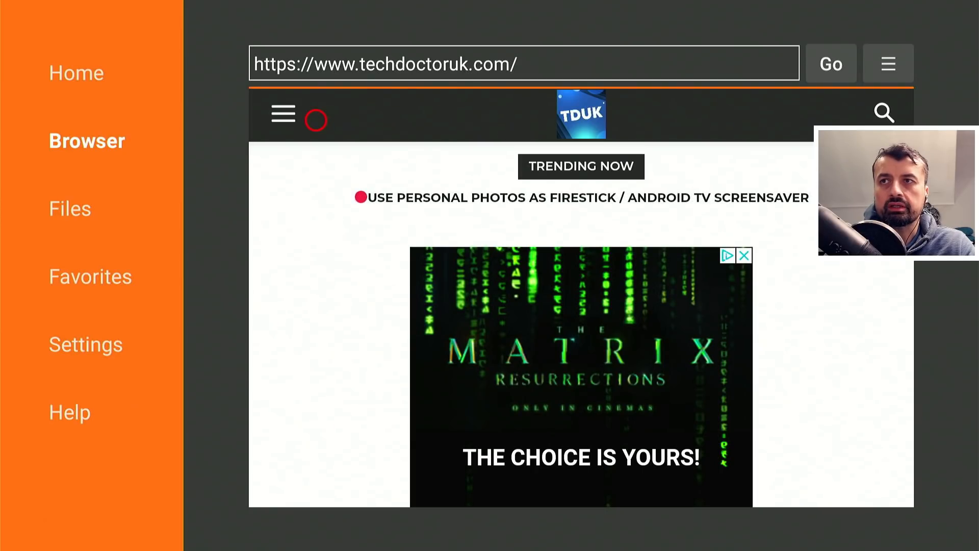
From the Access Entire Google Play Store article, follow the Aurora Store Jan 2022 download link
click(282, 114)
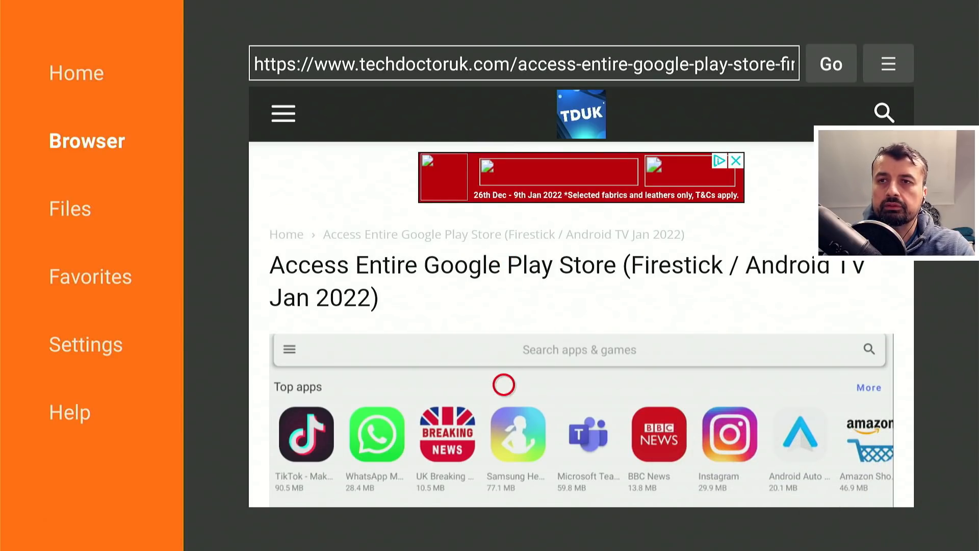
scroll(down, 3)
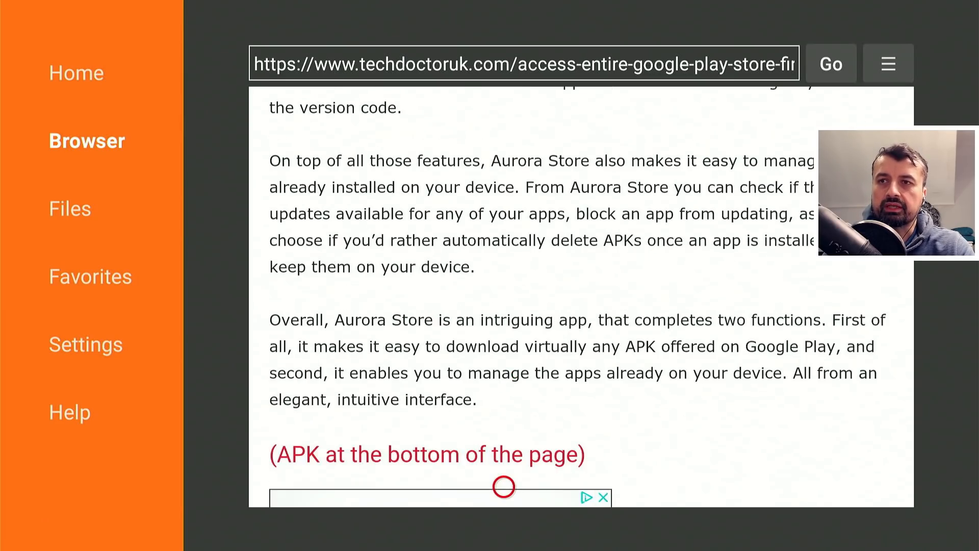
scroll(down, 3)
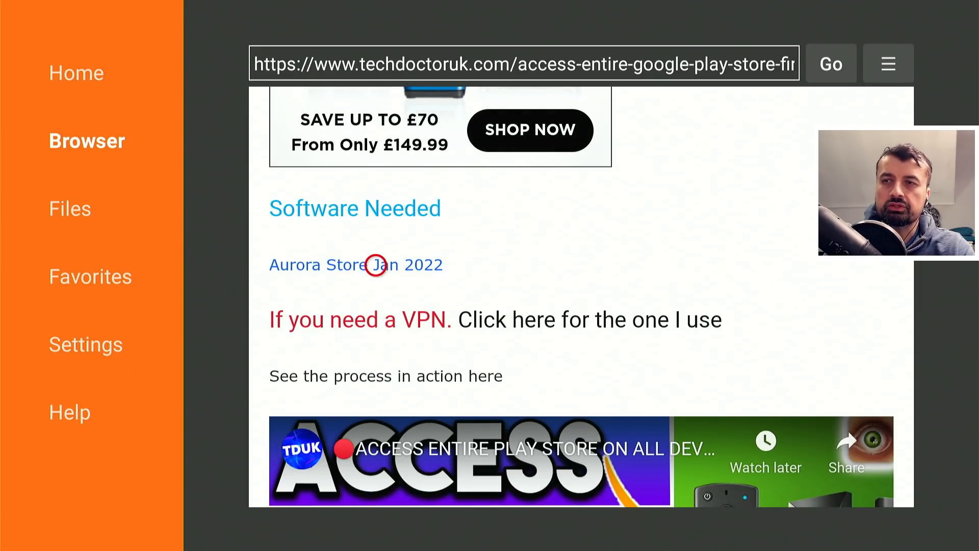
click(313, 264)
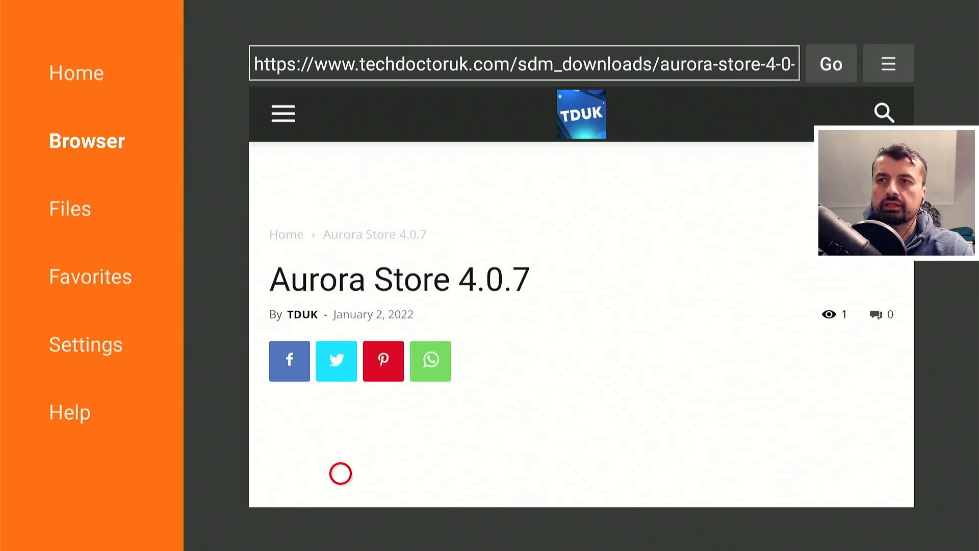
Download the Aurora Store 4.0.7 APK via Download Now! and choose Install in the Status dialog
scroll(down, 3)
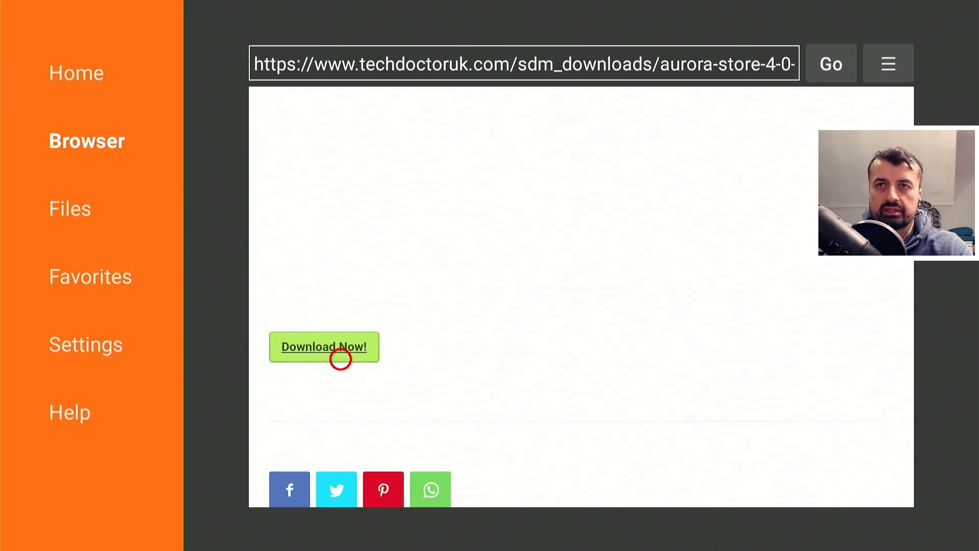
click(323, 347)
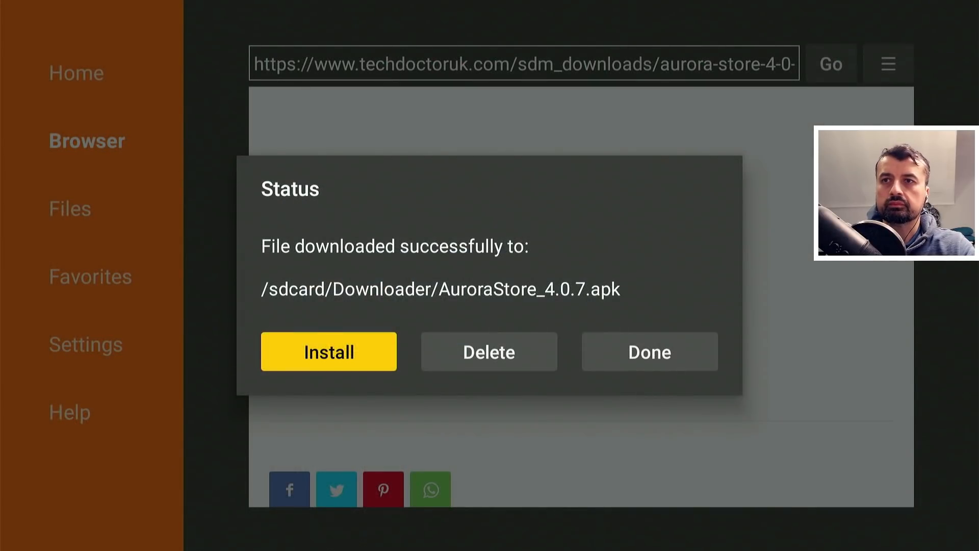
click(489, 351)
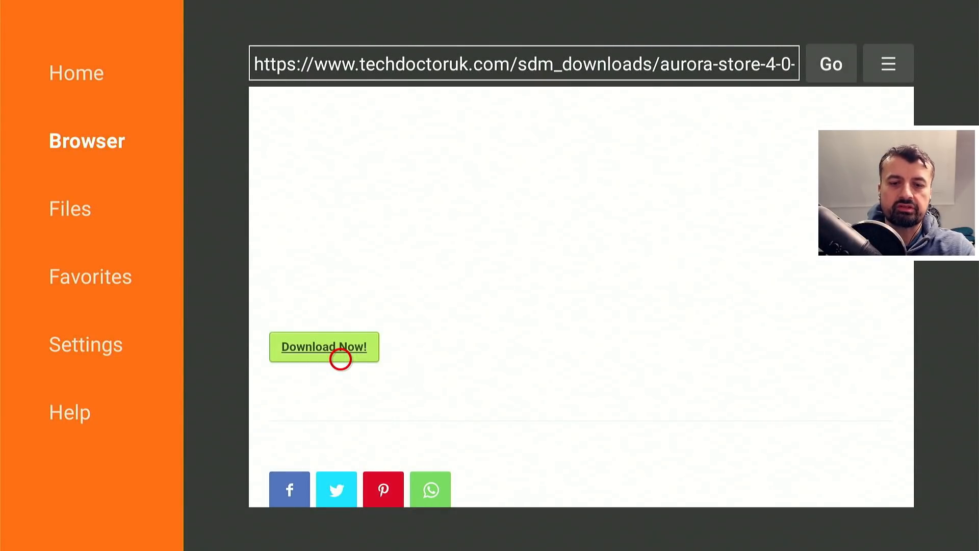
Confirm the package installer to complete installing Aurora Store
click(323, 347)
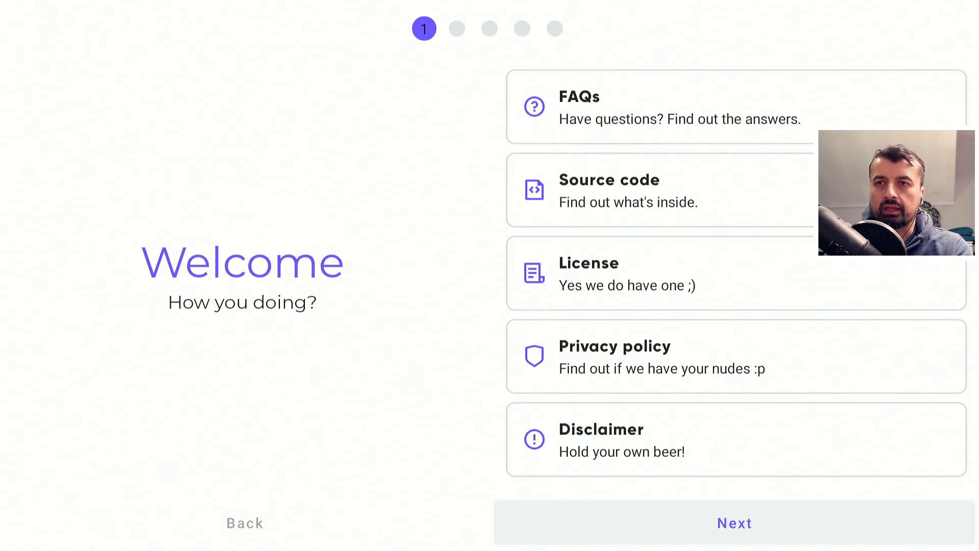
Continue past Welcome, Installer, Themes and Accent keeping session installer, system theme and default accent
click(734, 523)
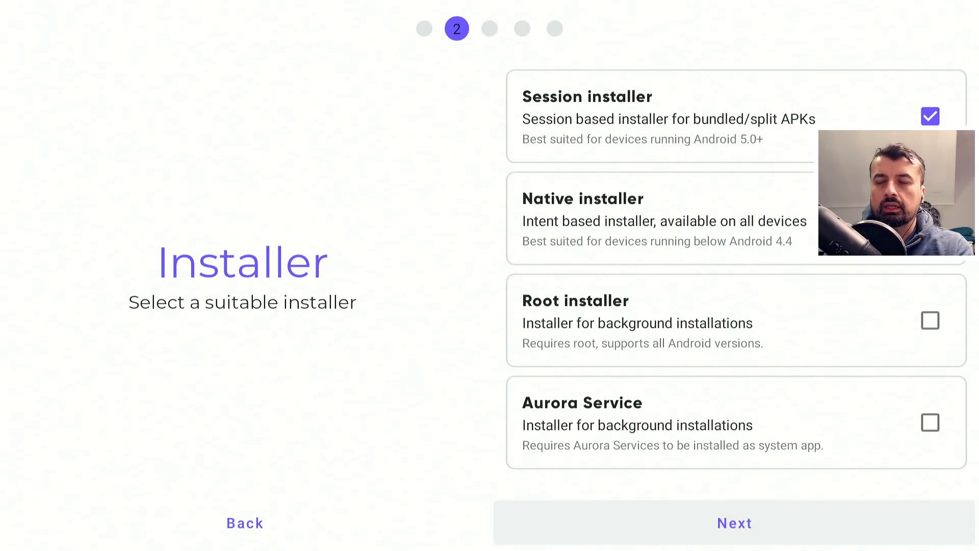
click(733, 522)
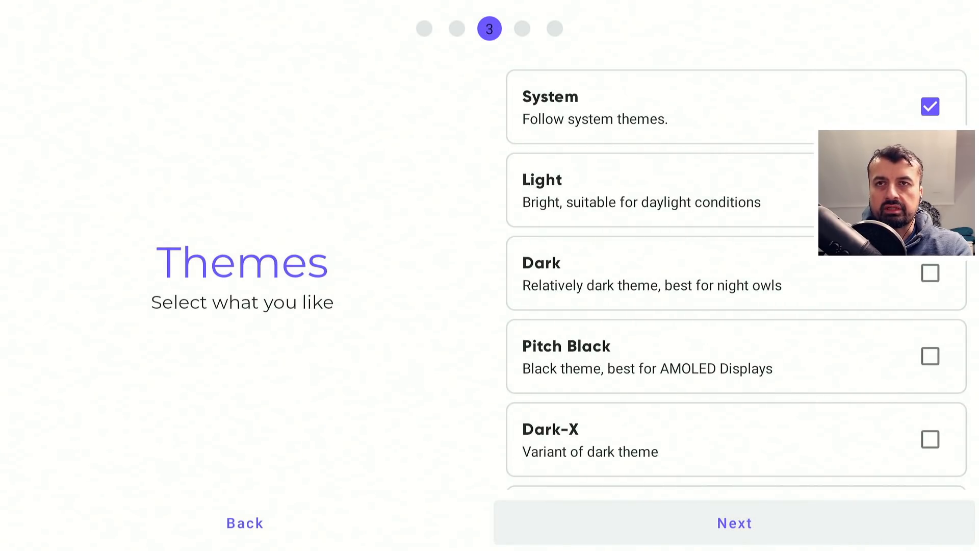
click(733, 522)
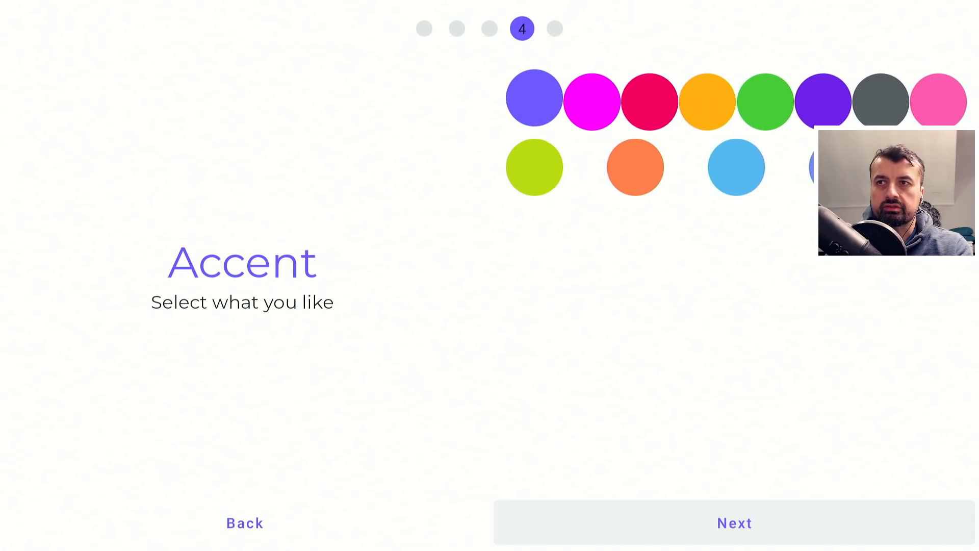
click(733, 522)
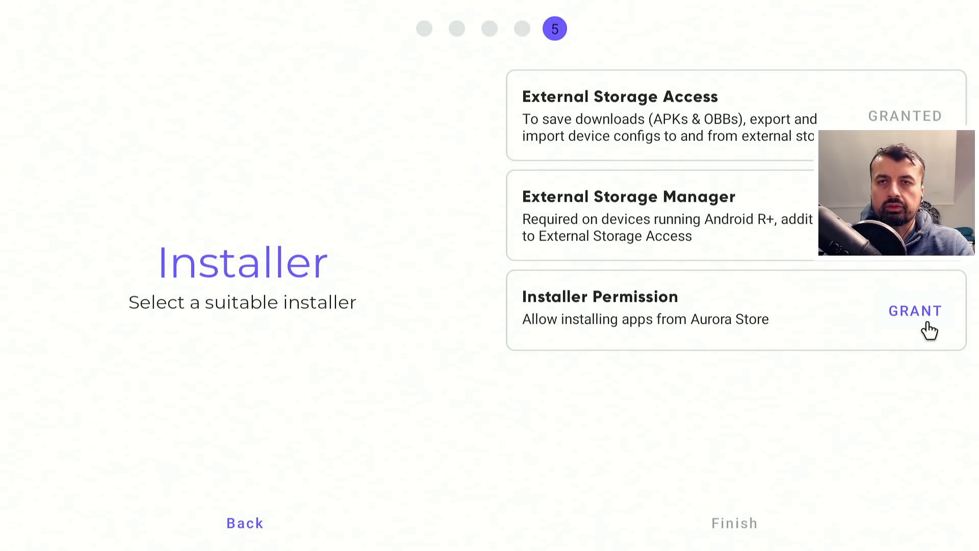
Grant Installer Permission and External Storage Access (Allow files), then Finish setup
click(914, 310)
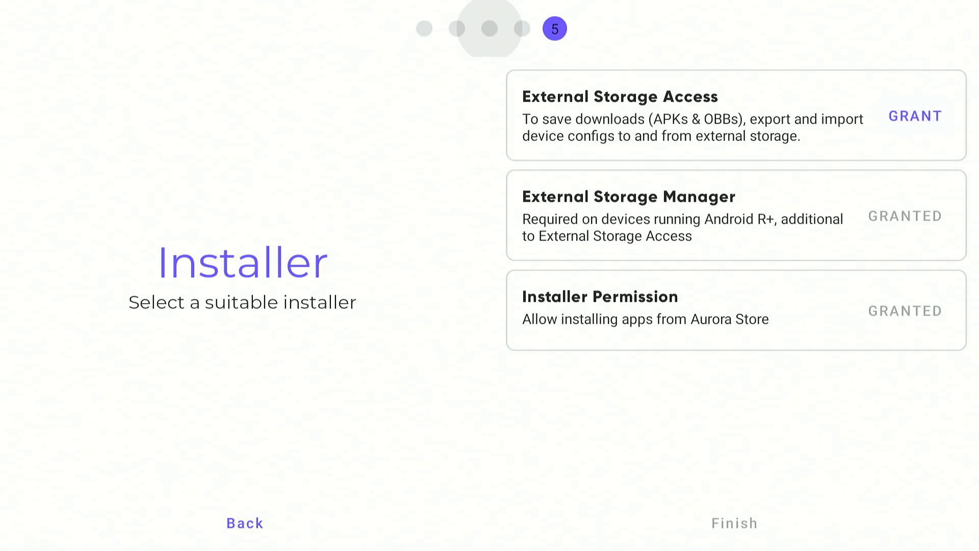
click(913, 116)
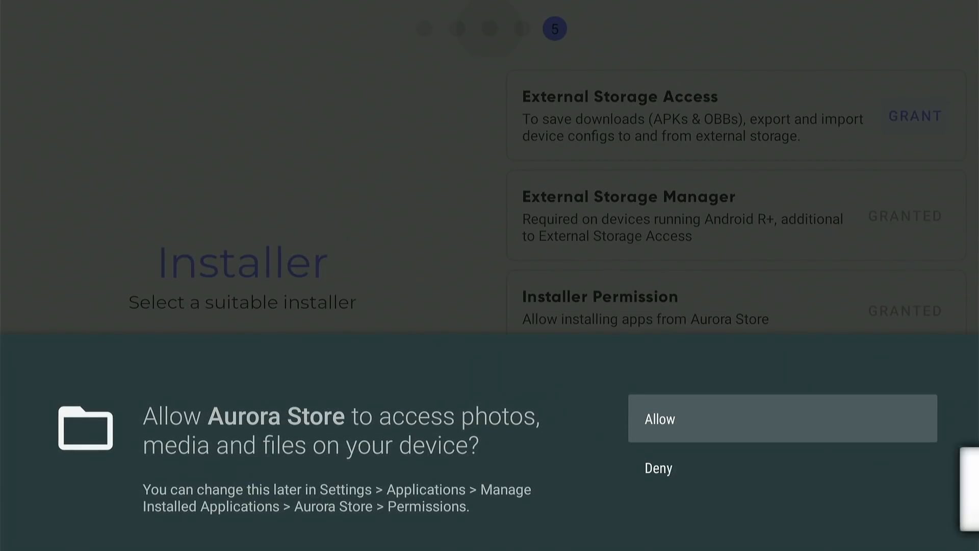
click(782, 418)
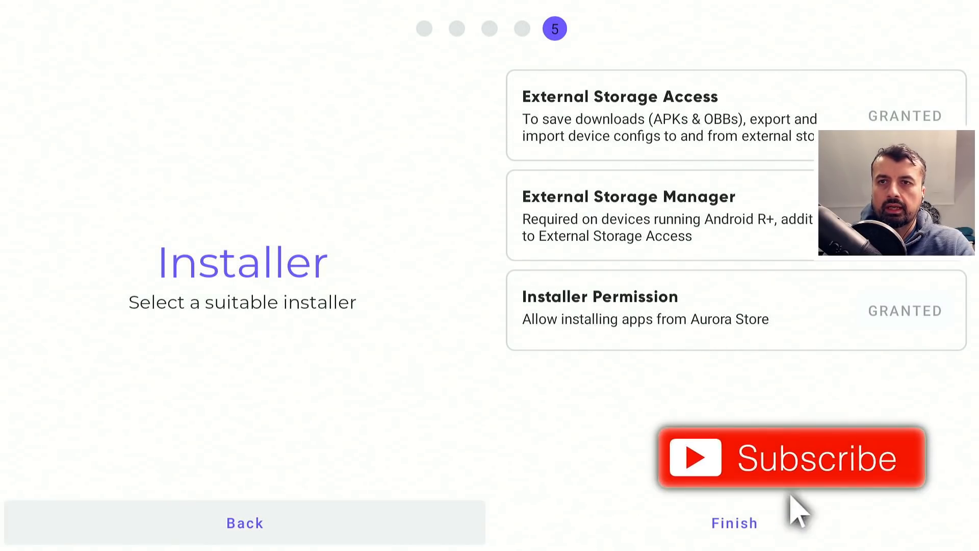
click(733, 522)
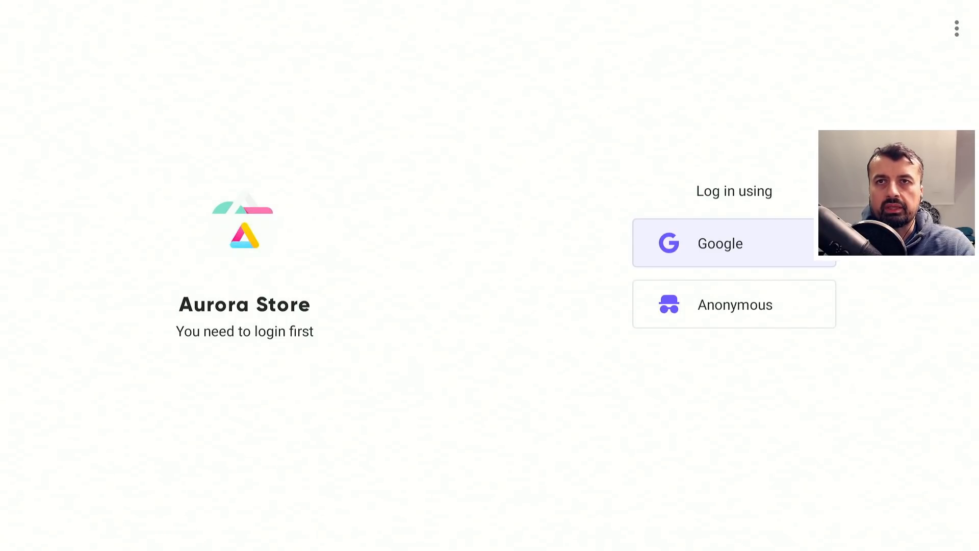
Sign in as Anonymous and go to the Updates list of available app updates
click(733, 303)
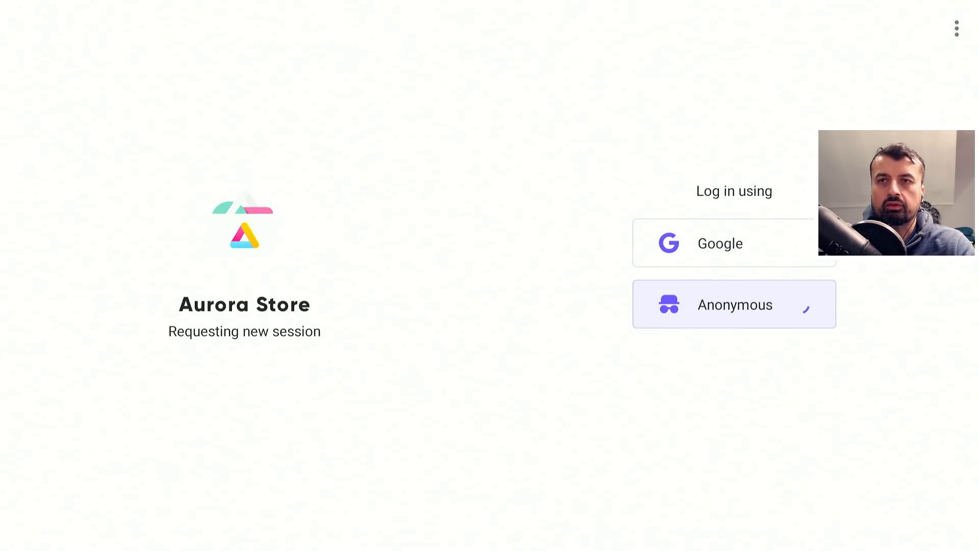
click(734, 304)
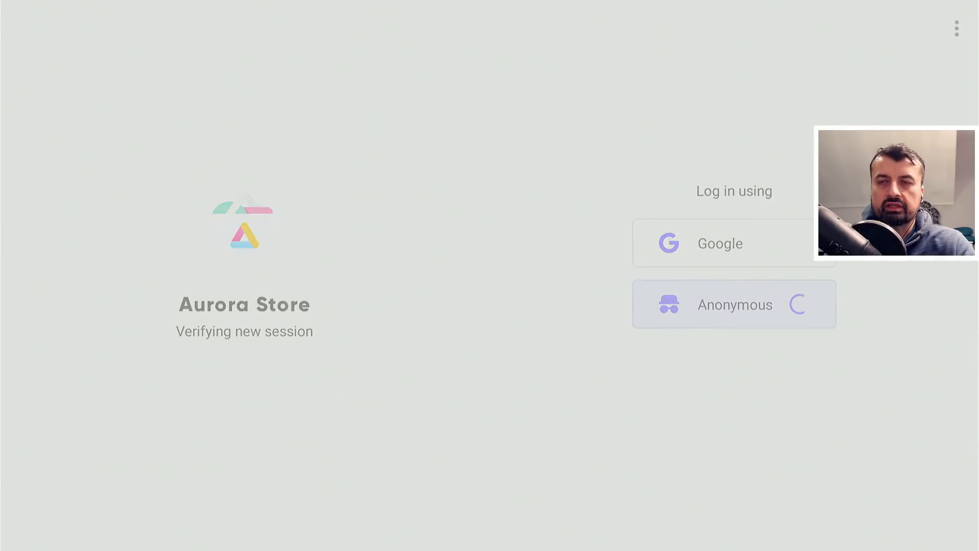
click(734, 304)
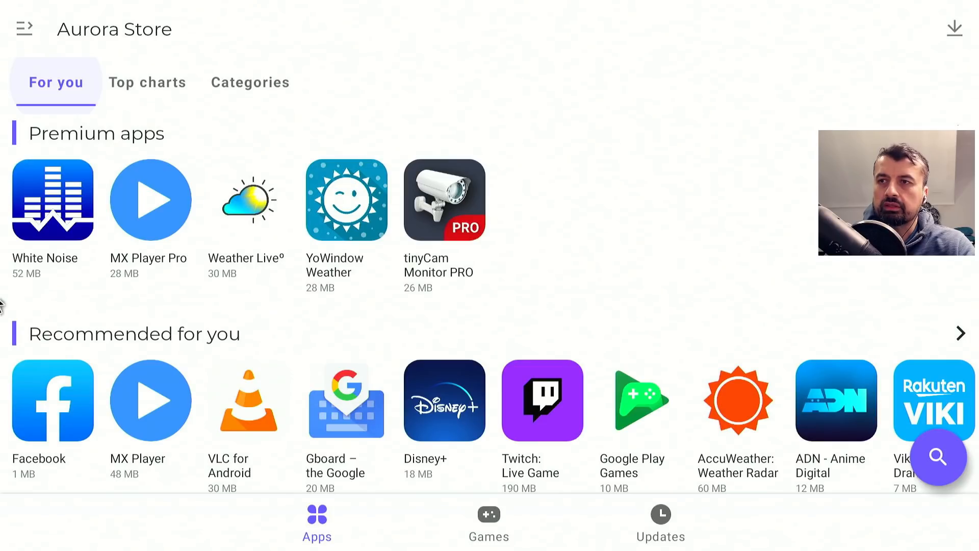
mouse_move(971, 349)
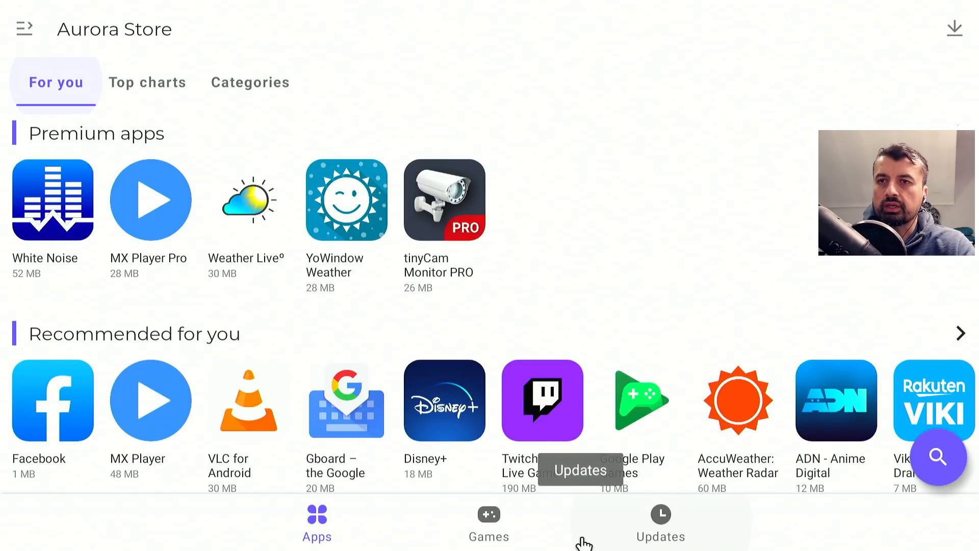
click(660, 521)
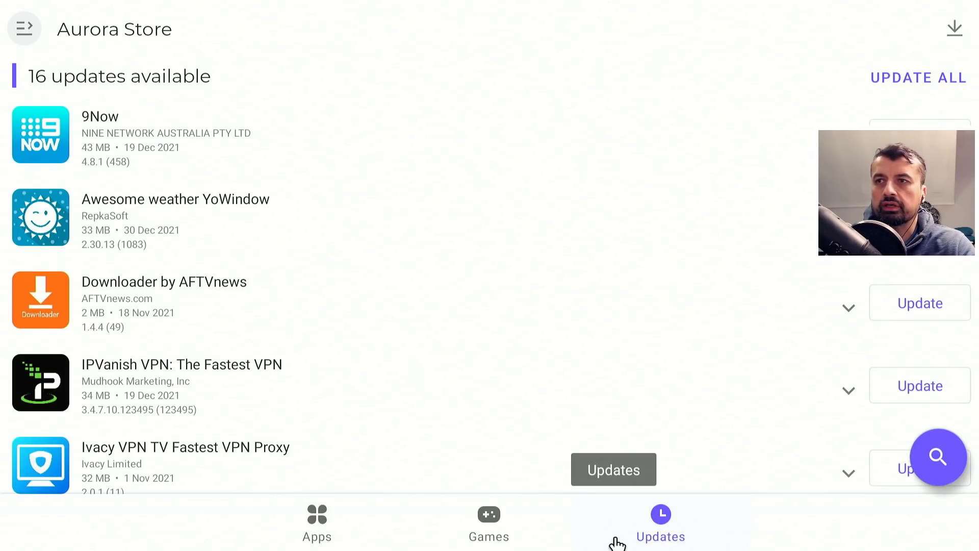
mouse_move(610, 357)
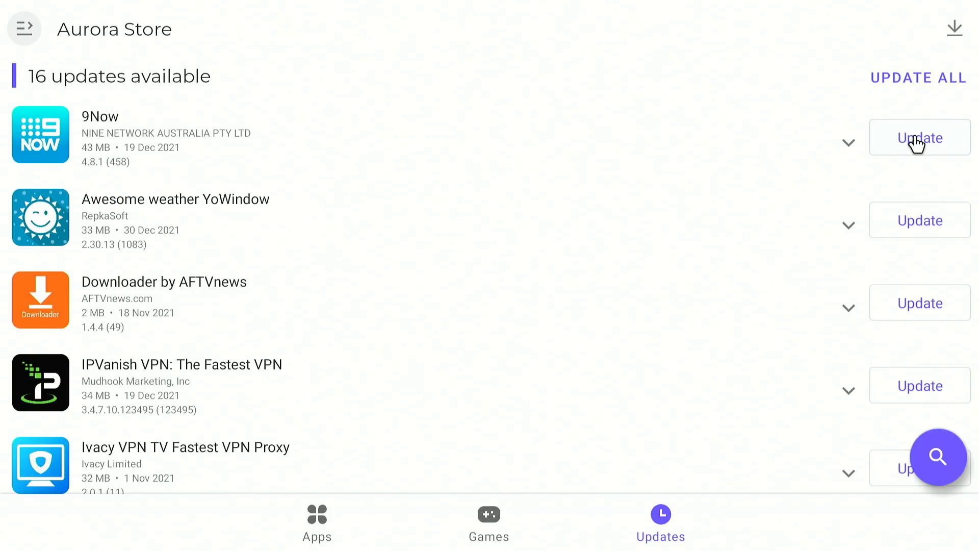
Update and install 9Now, then return to the Apps home page
click(919, 137)
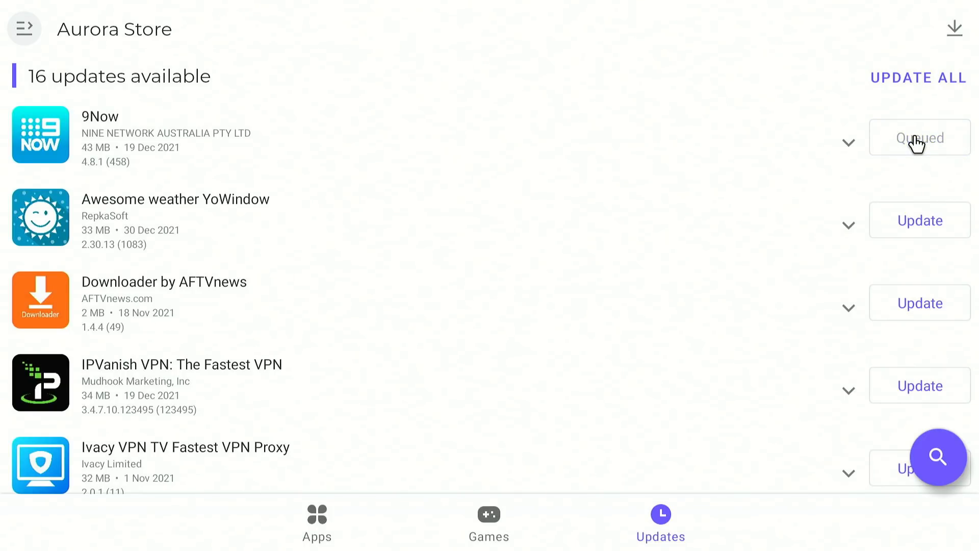
click(919, 137)
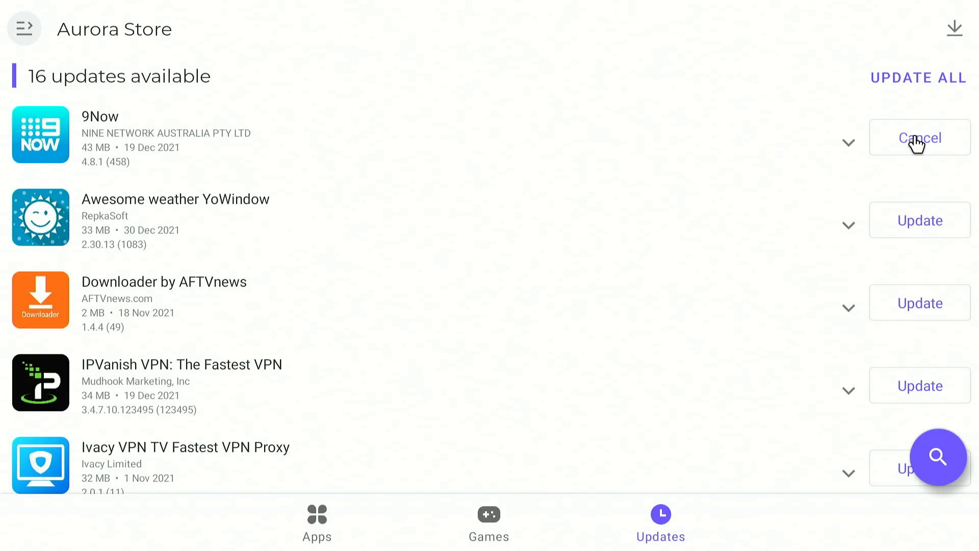
click(919, 137)
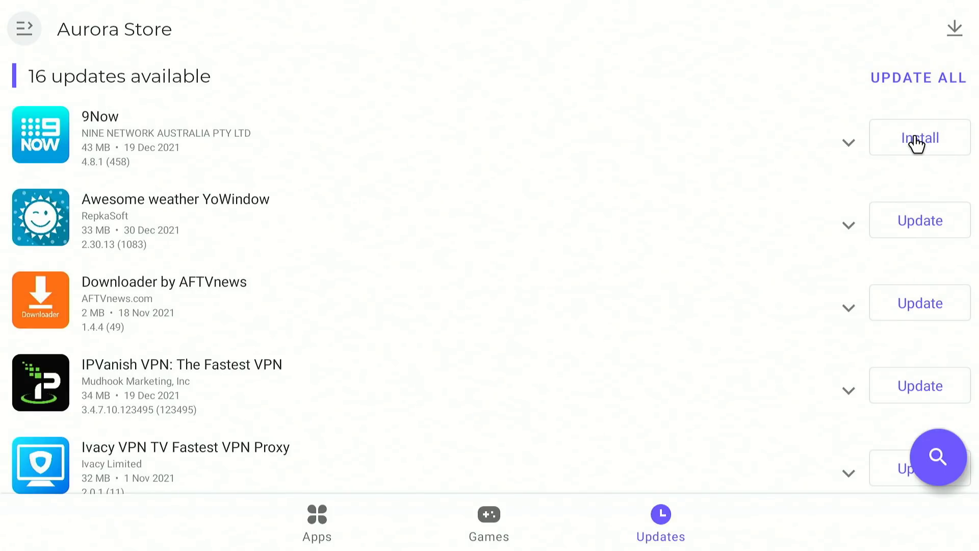
click(919, 137)
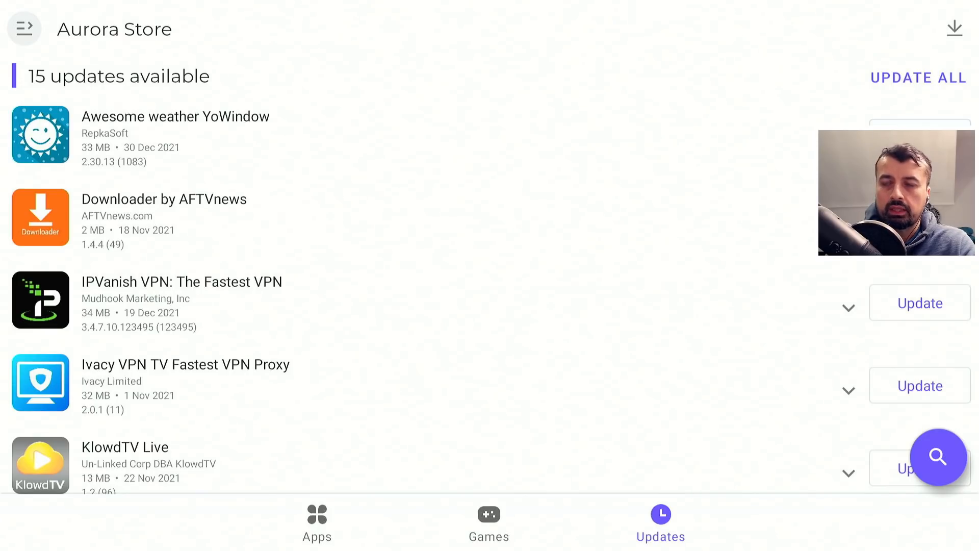
click(316, 521)
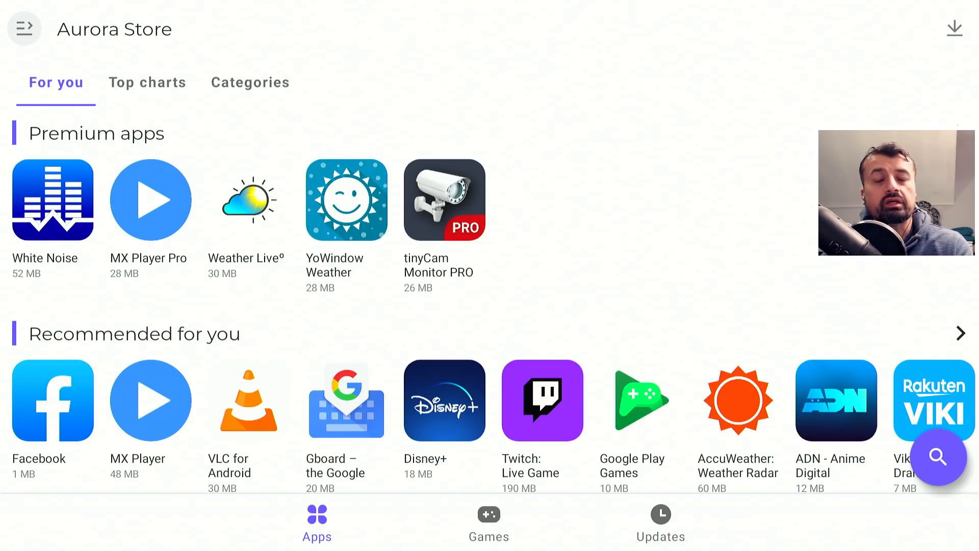
From the side menu's Spoof manager, tick Google Pixel 3A as the spoofed device
click(147, 82)
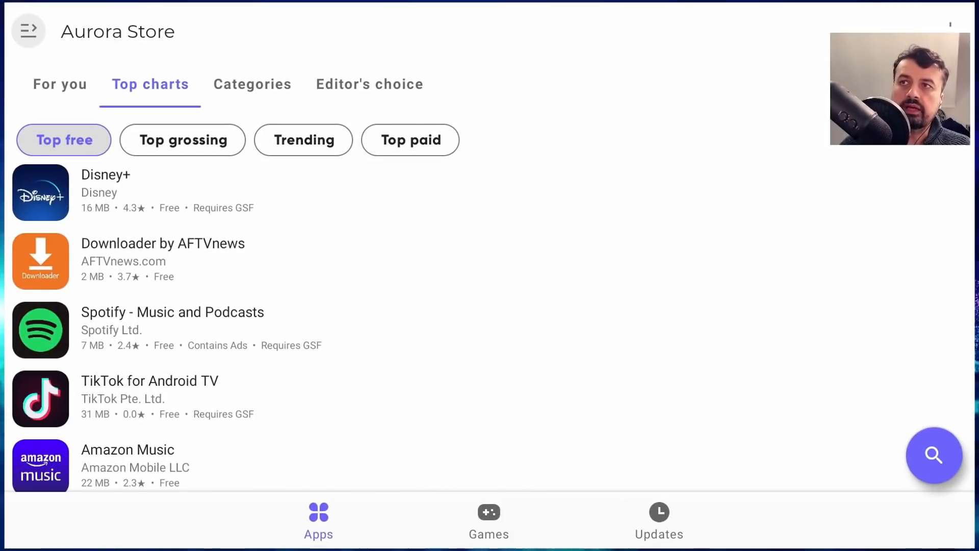
click(27, 31)
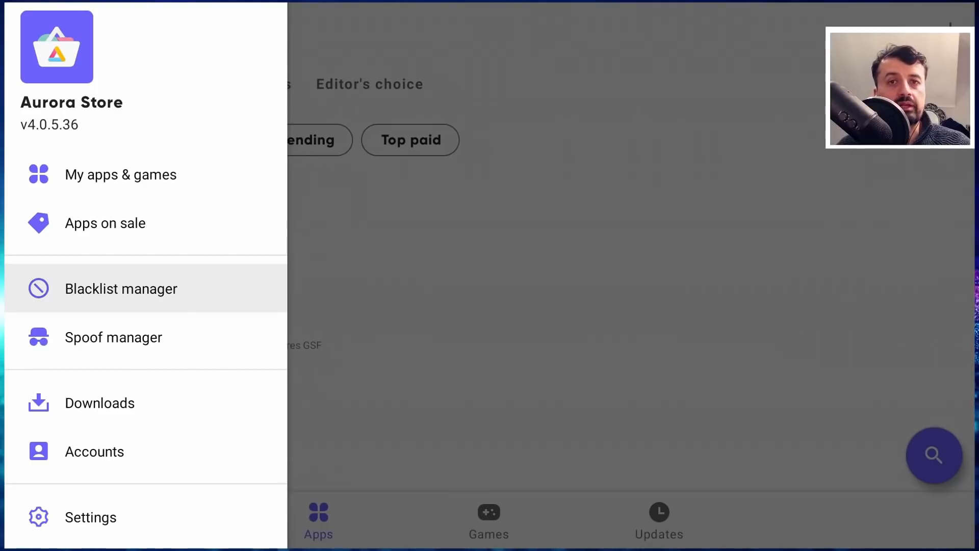
mouse_move(113, 337)
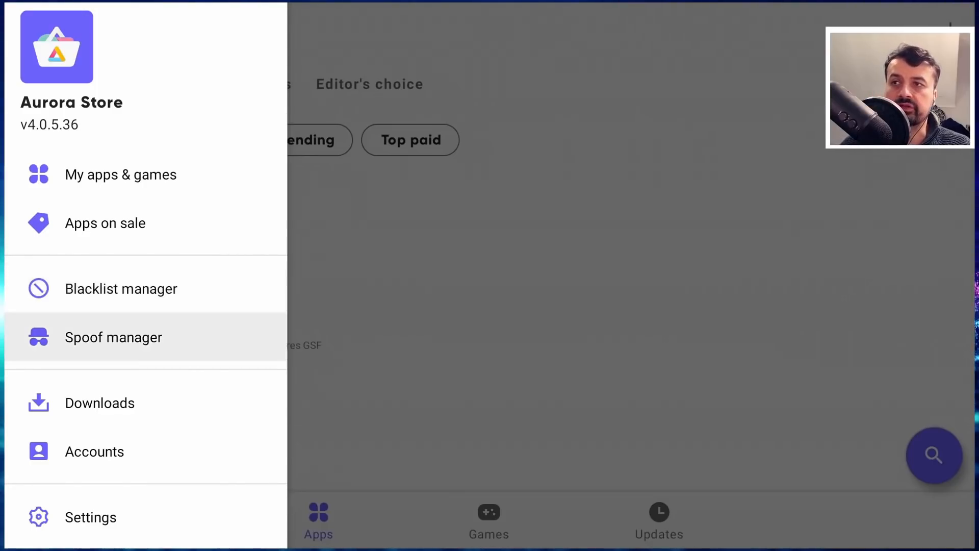
click(113, 337)
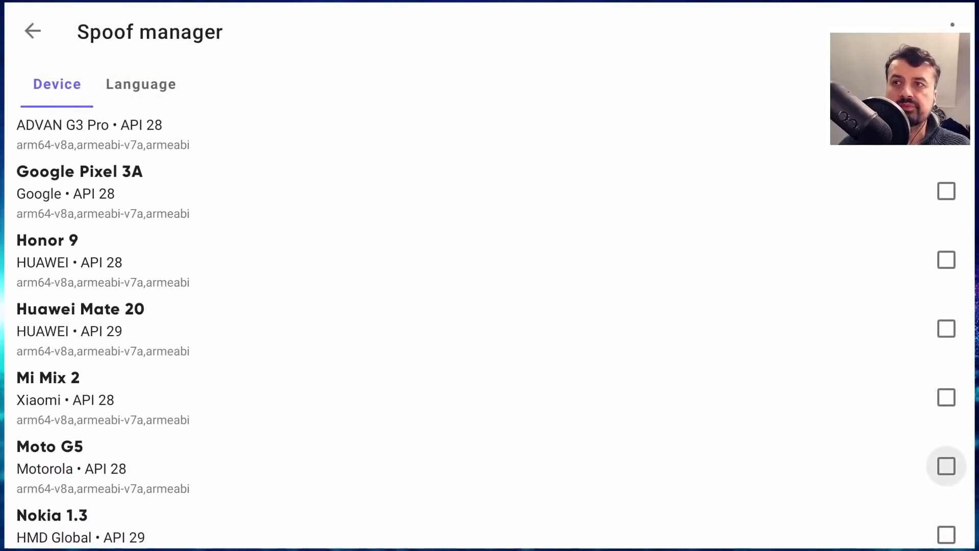
scroll(down, 3)
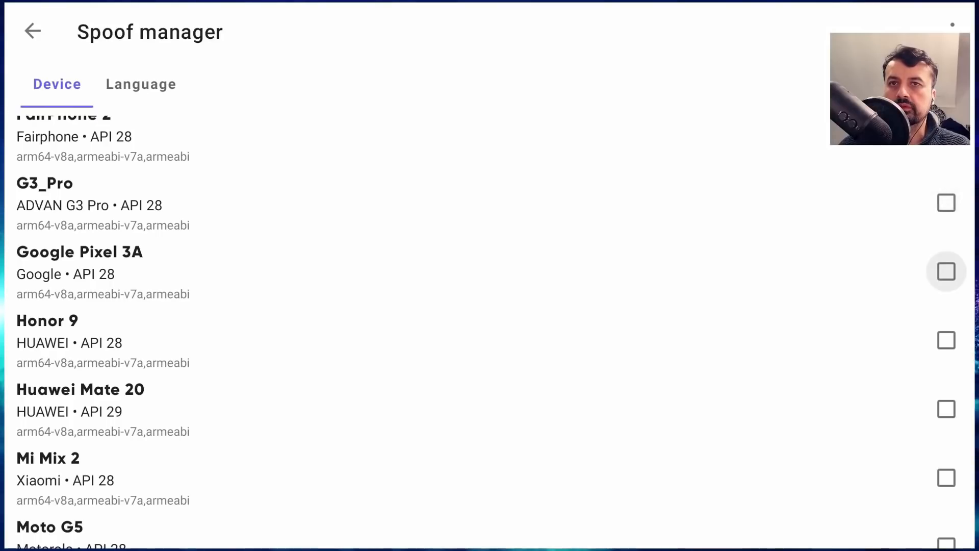
click(946, 271)
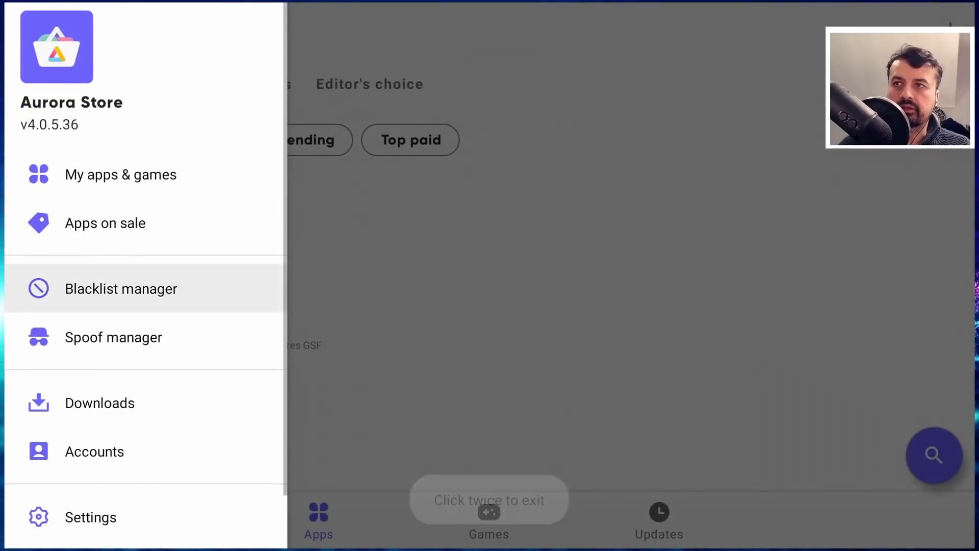
Log out from the Accounts page, relaunch Aurora Store from the TV home screen and sign in again
click(94, 450)
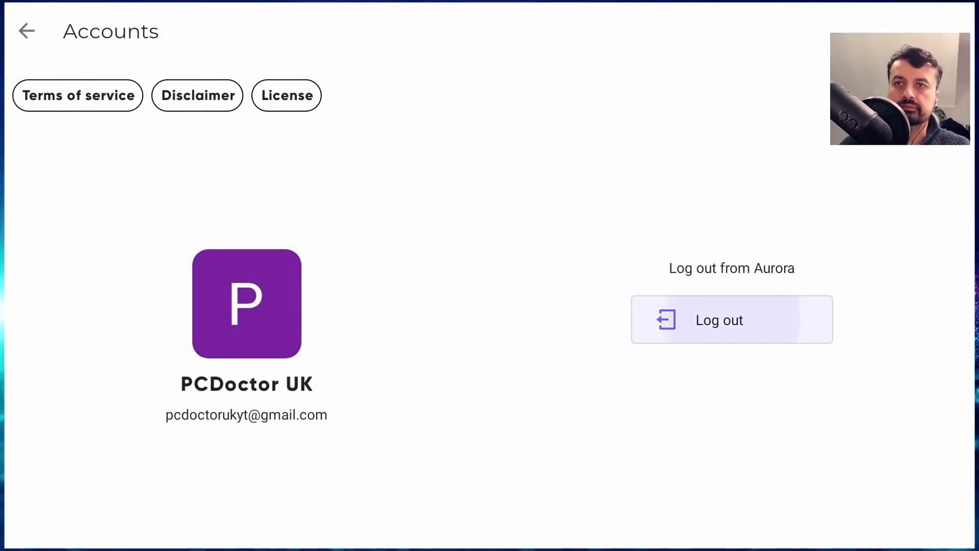
click(730, 320)
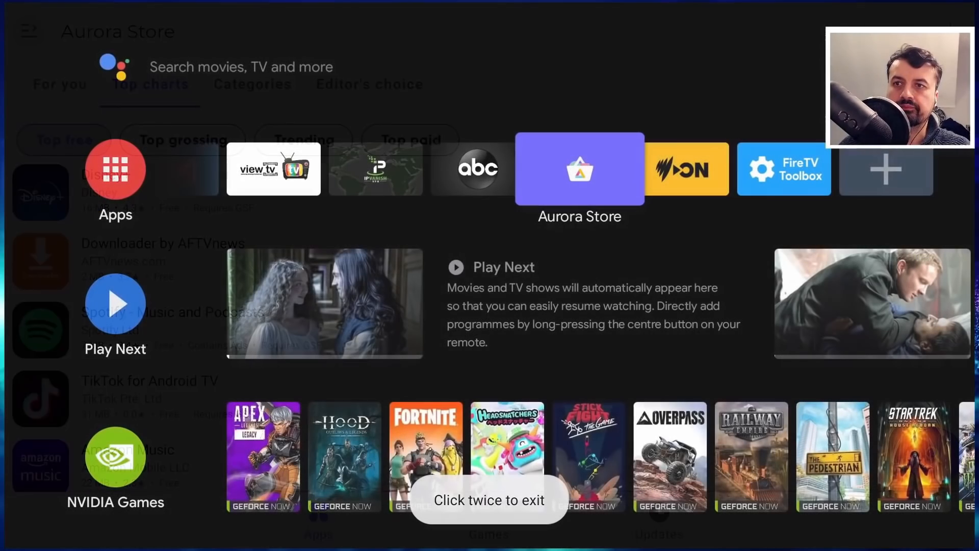
click(579, 168)
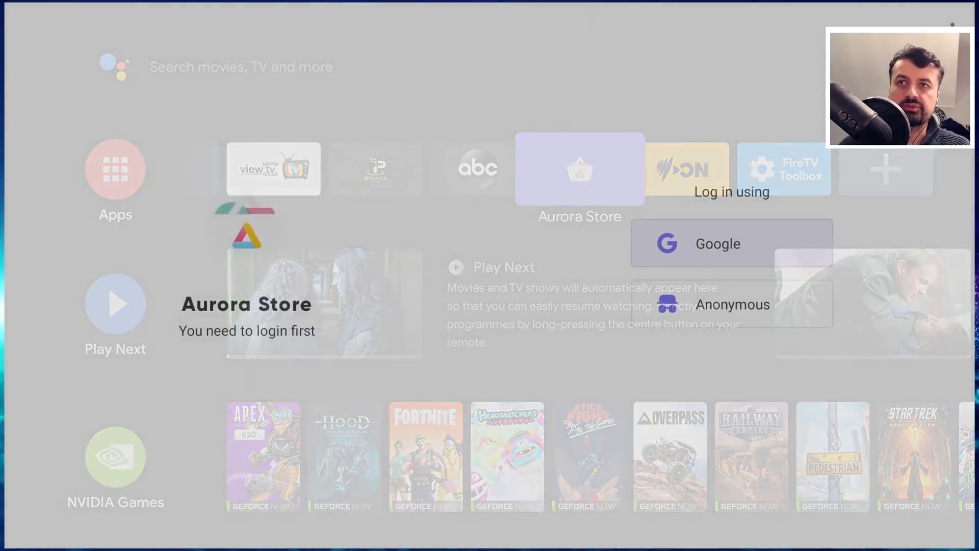
click(577, 168)
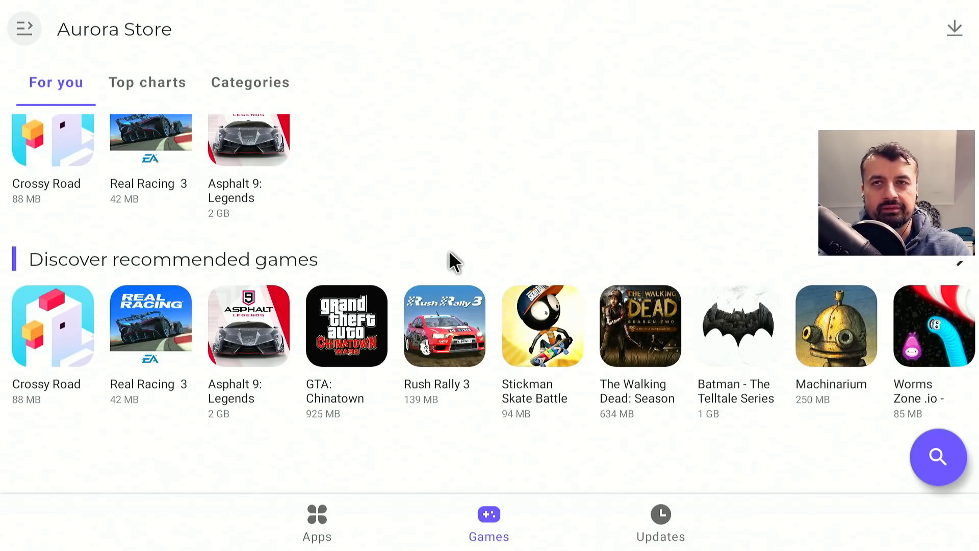
Show the Apps 'For you' page with Recently updated and Recommended for you sections
click(317, 521)
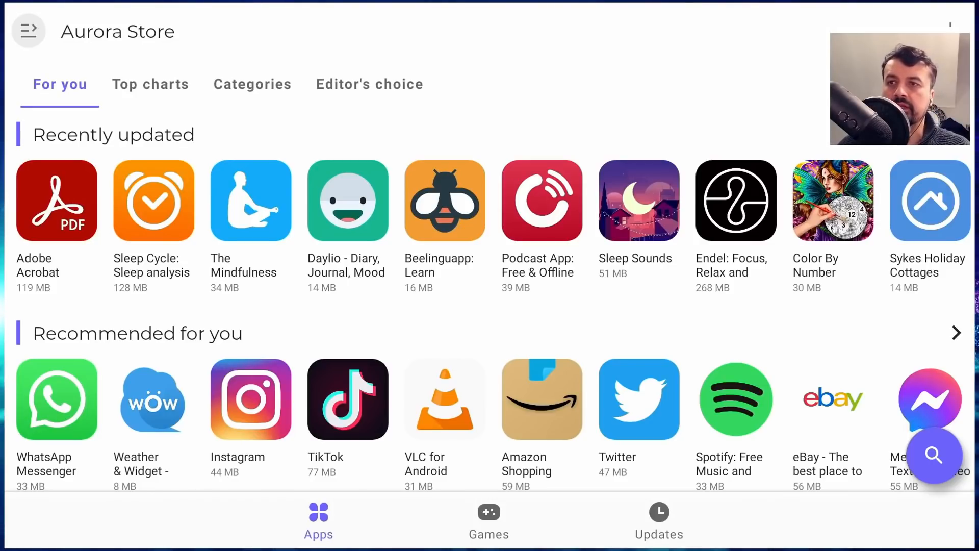
scroll(down, 3)
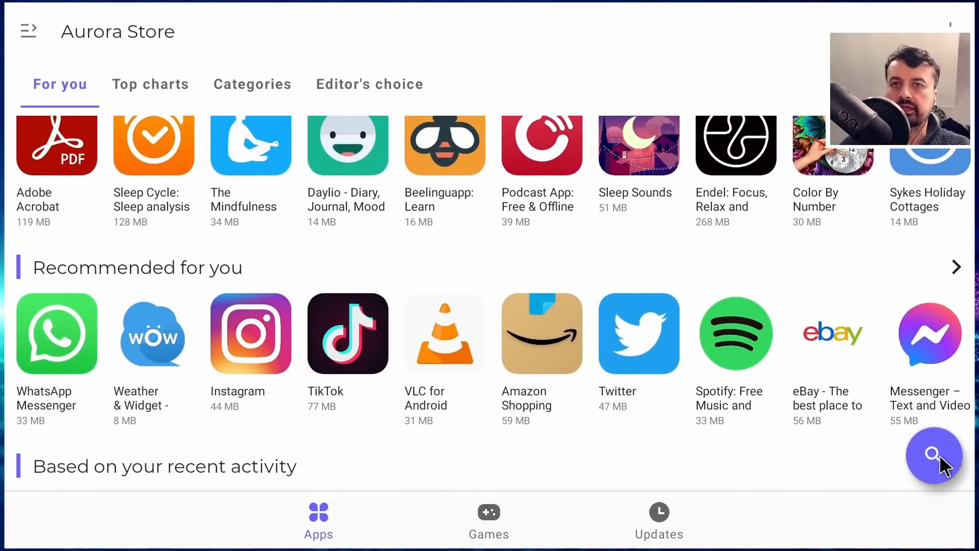
Search the store for 'crazy Taxi' and install Crazy Taxi Classic by SEGA from its page
click(934, 456)
text(crazy Taxi)
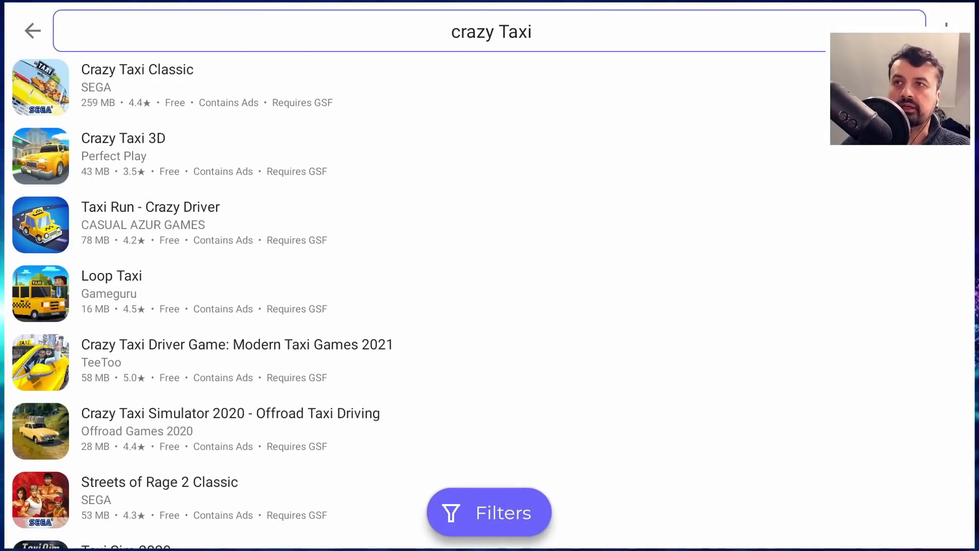
click(137, 70)
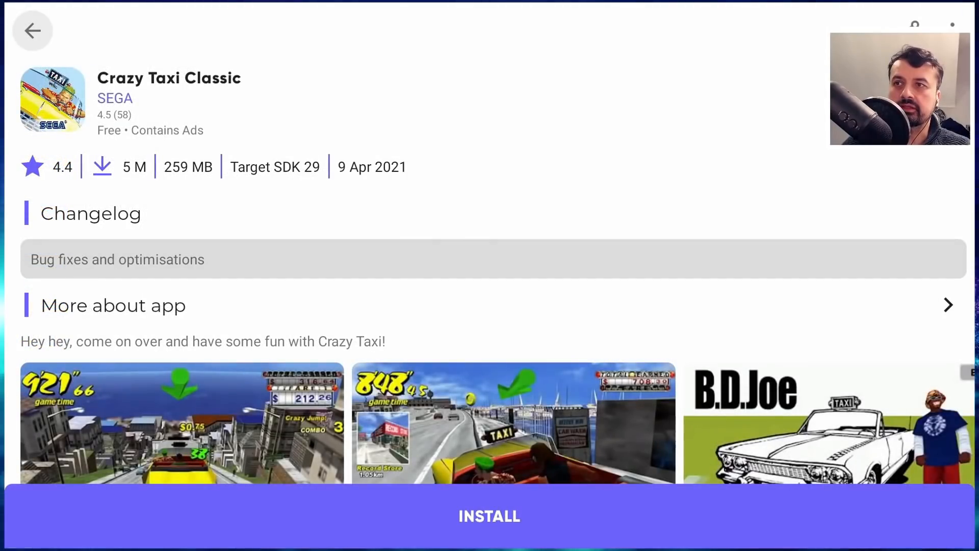
scroll(down, 3)
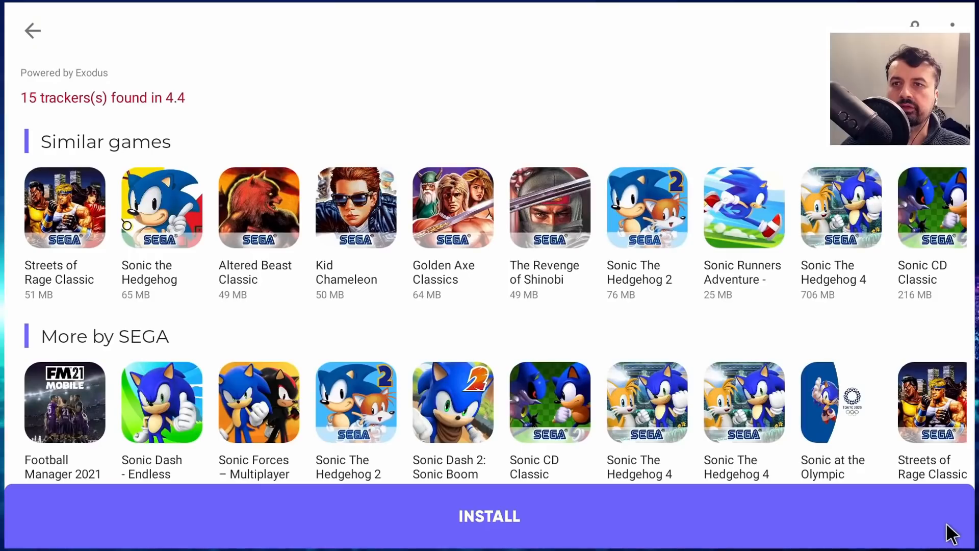
click(489, 516)
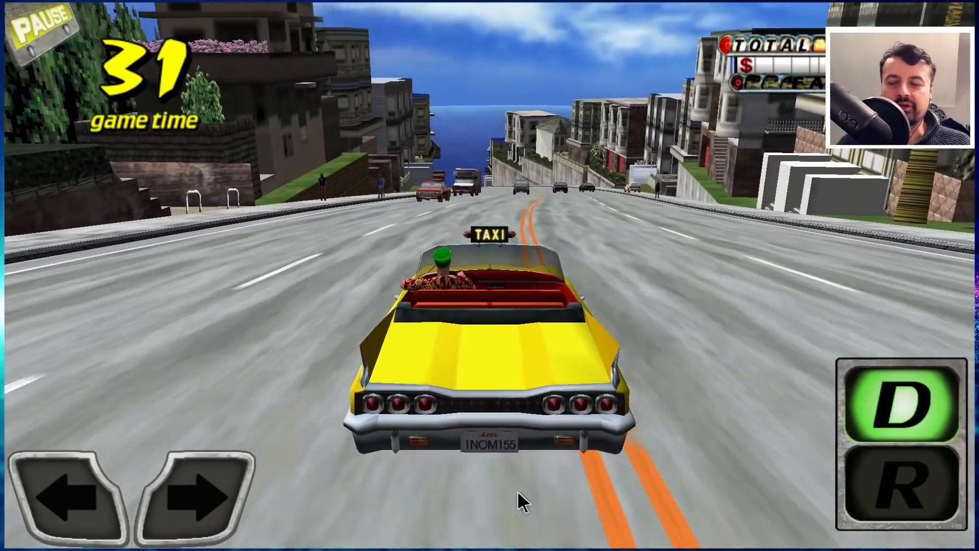